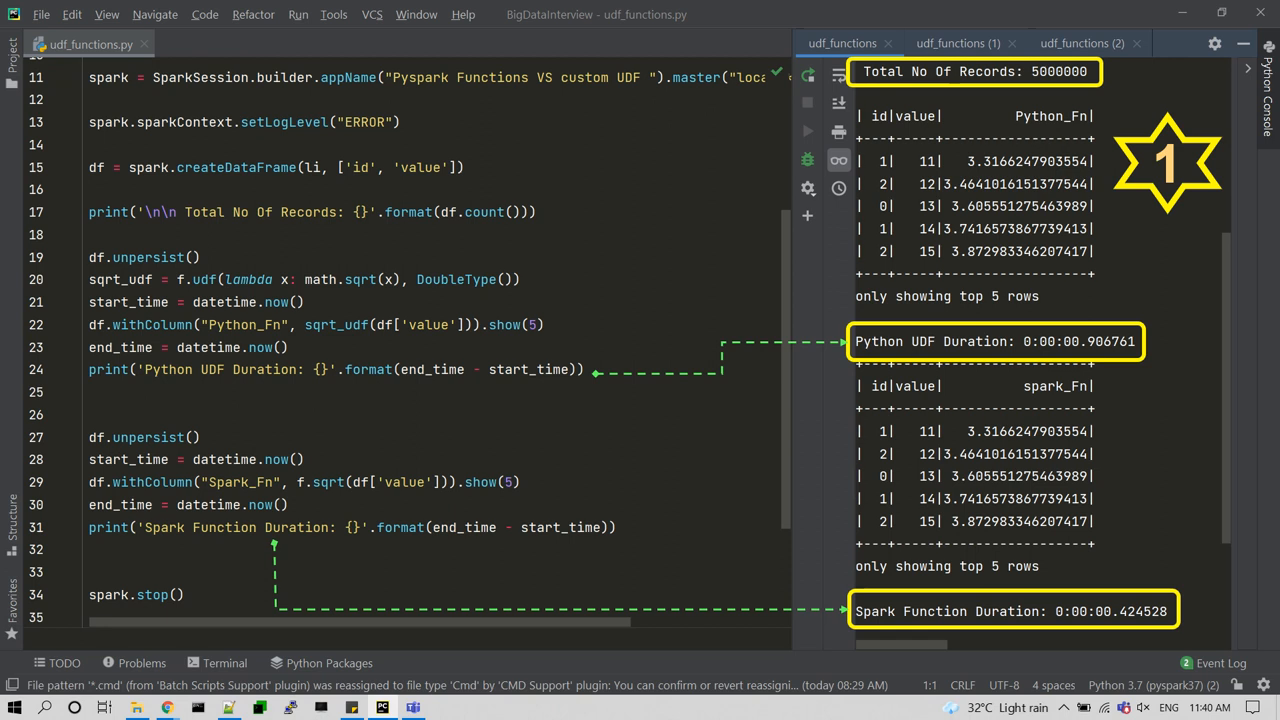
Reveal Query 2's Details section with the Project step computing SQRT(value) as Spark_Fn.
left_click(956, 44)
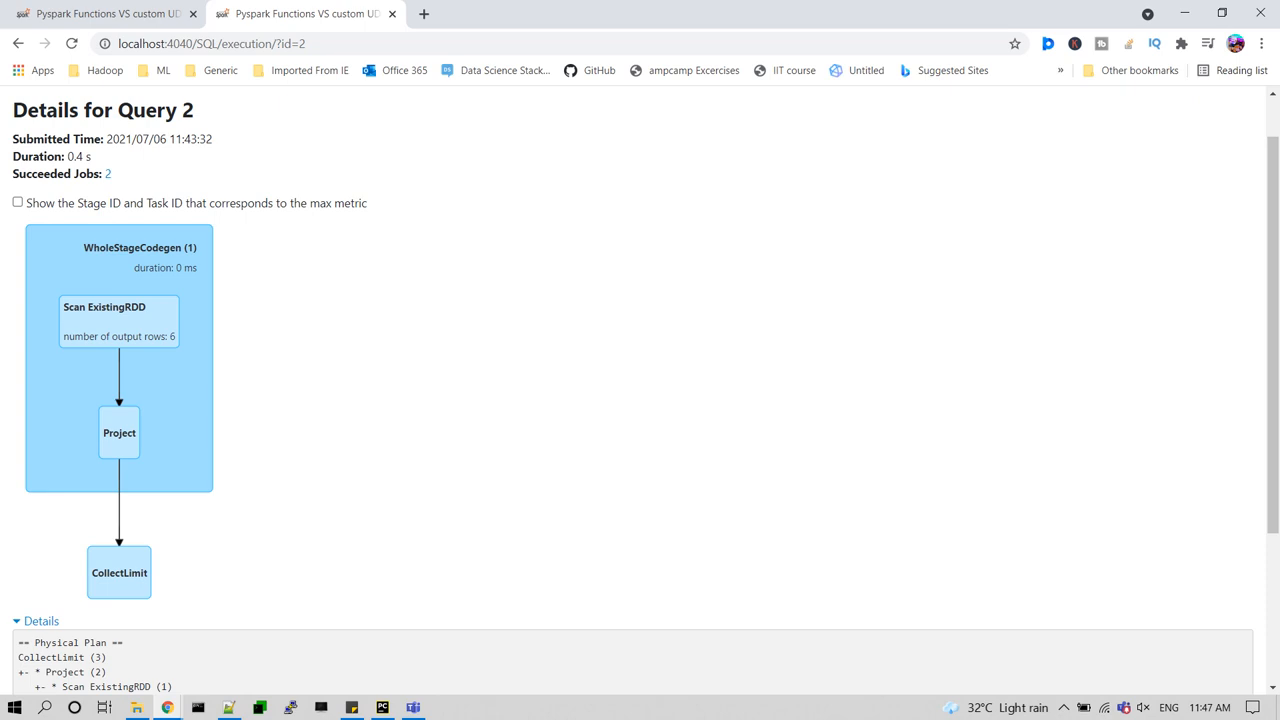
scroll("down", 3)
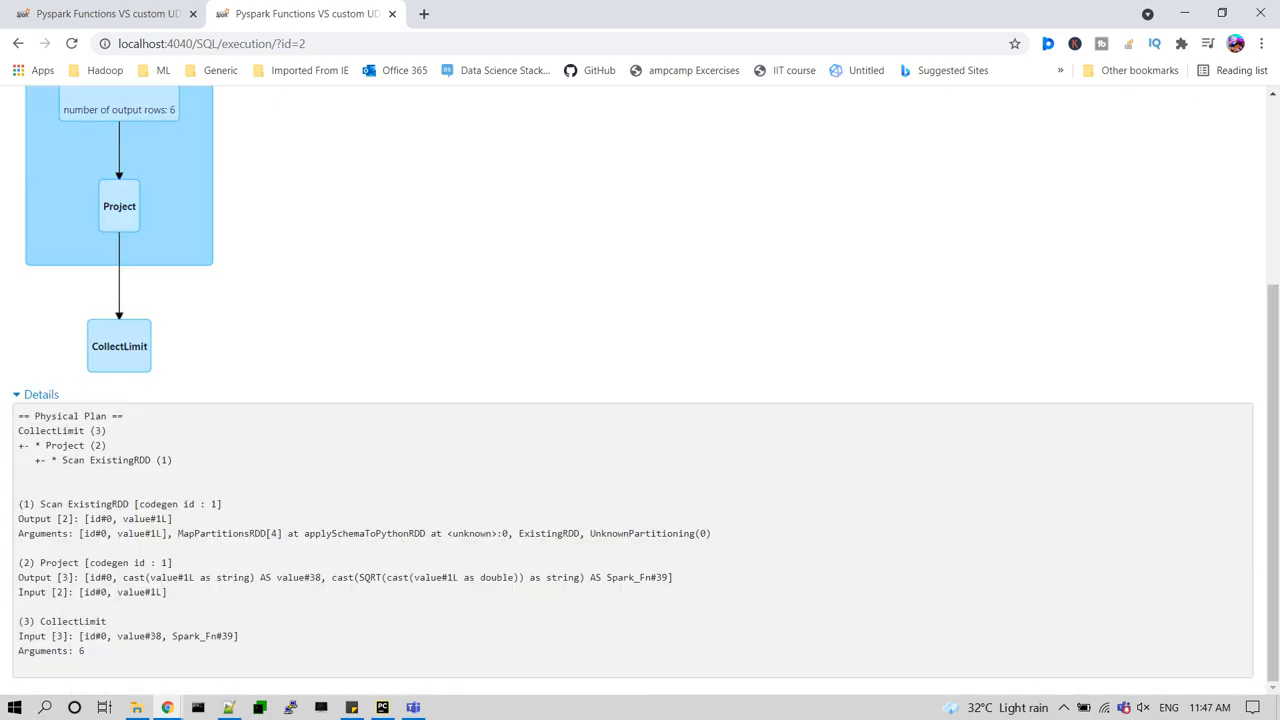